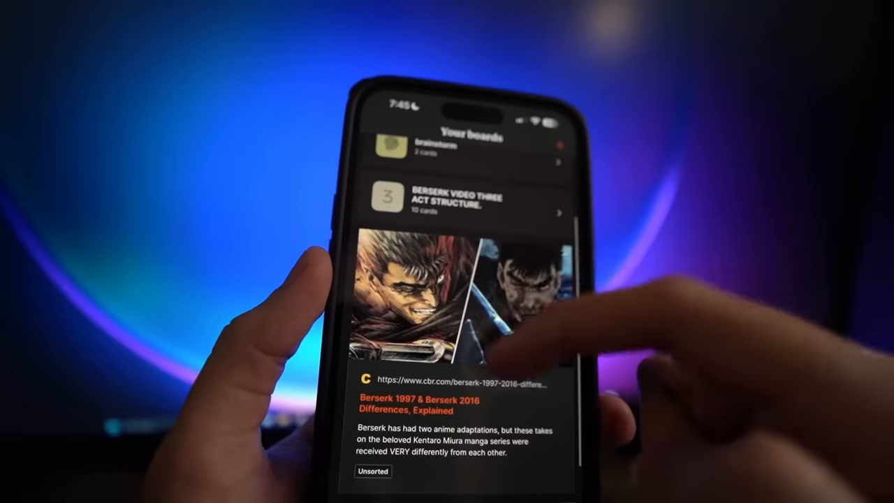
- Bring up the board's Share dialog and start the editor-invite field
scroll("down", 3)
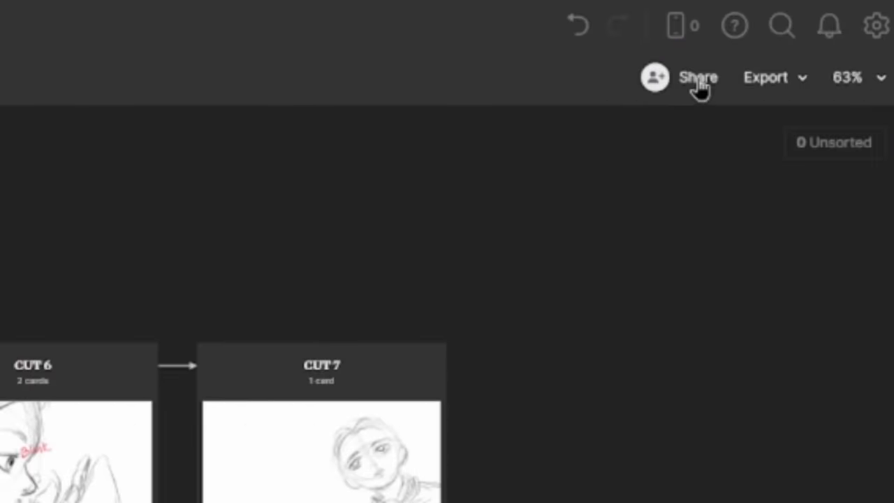
left_click(698, 76)
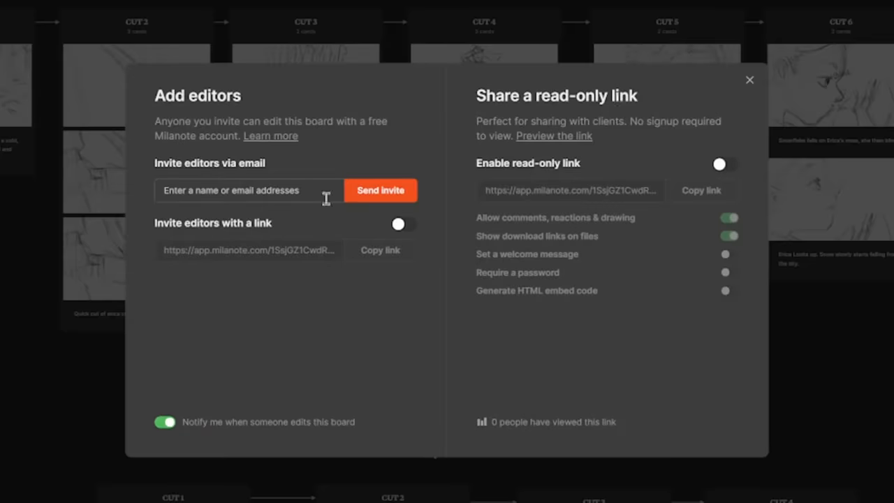
left_click(380, 250)
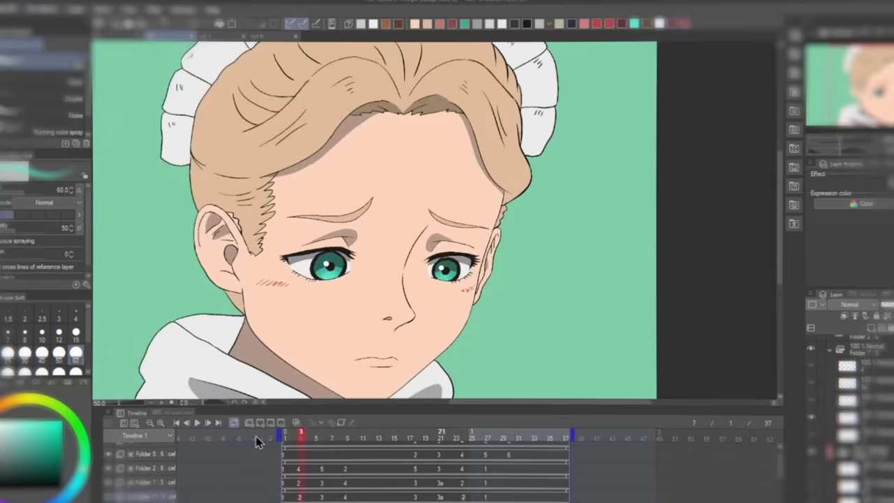
left_click(201, 422)
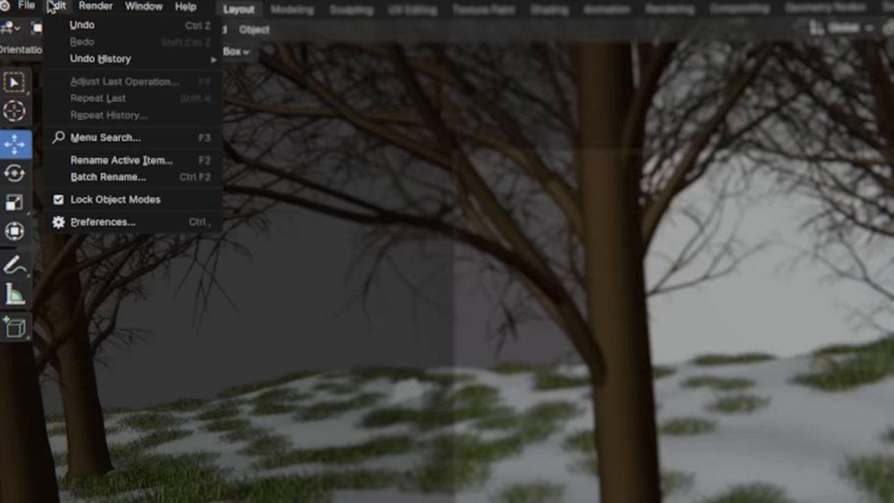
left_click(102, 221)
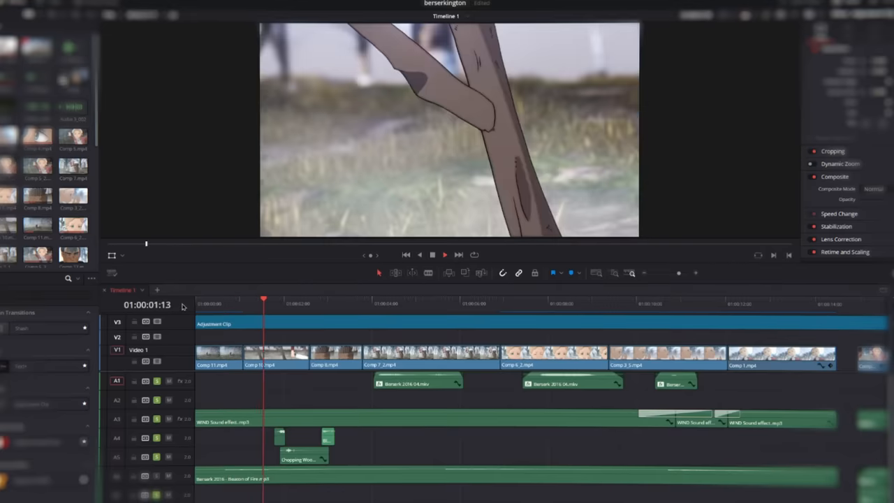
- Review the Edit page timeline, then browse the YouTube channel's Videos list
left_click(352, 301)
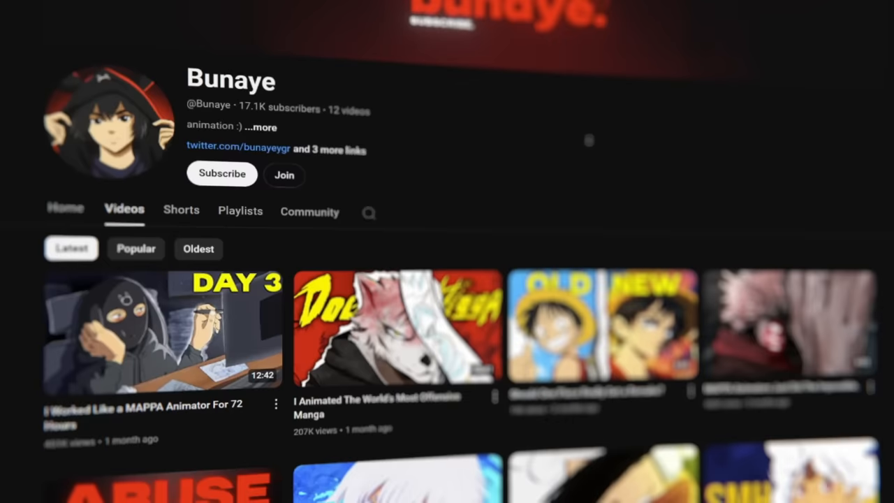
scroll("down", 3)
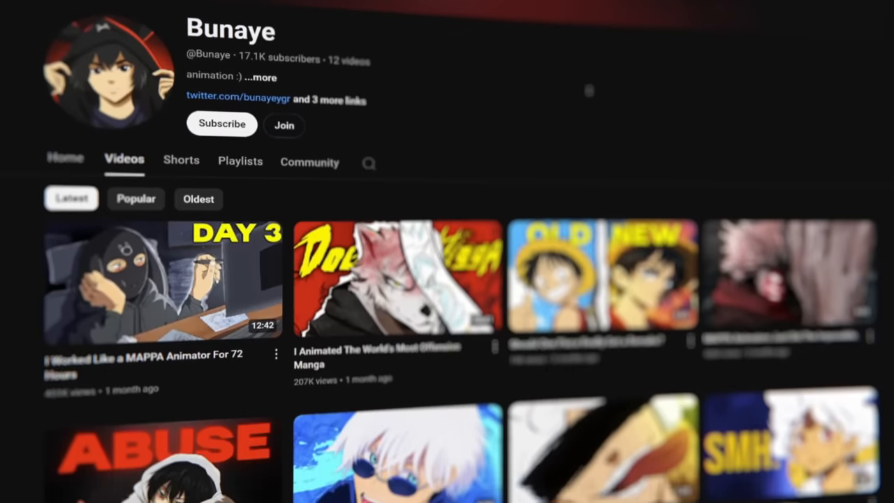